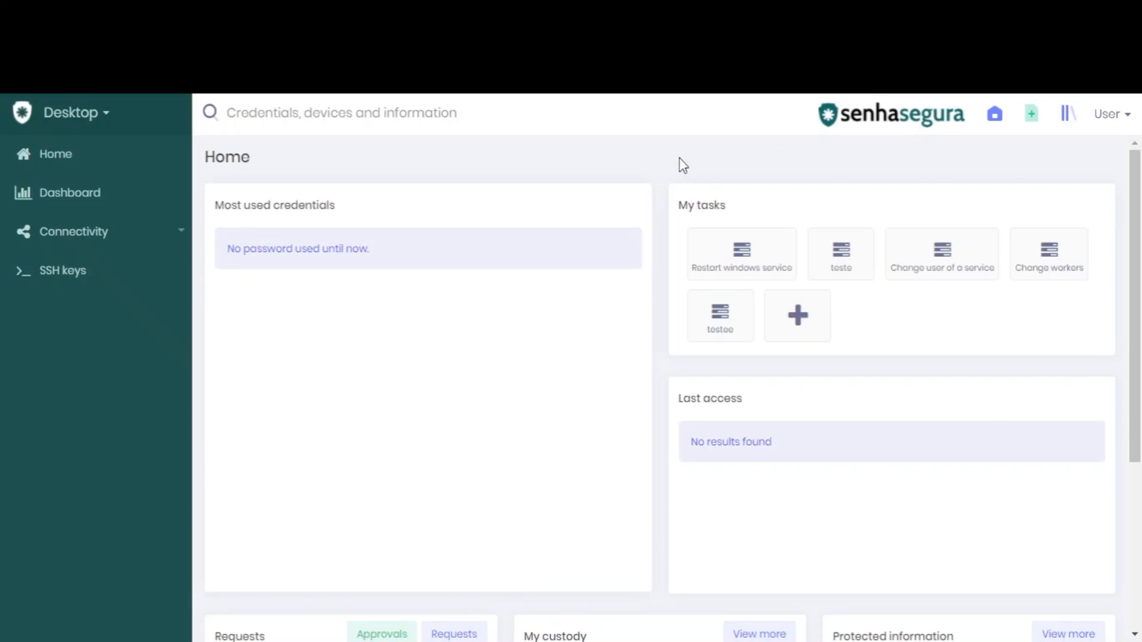
mouse_move(286, 169)
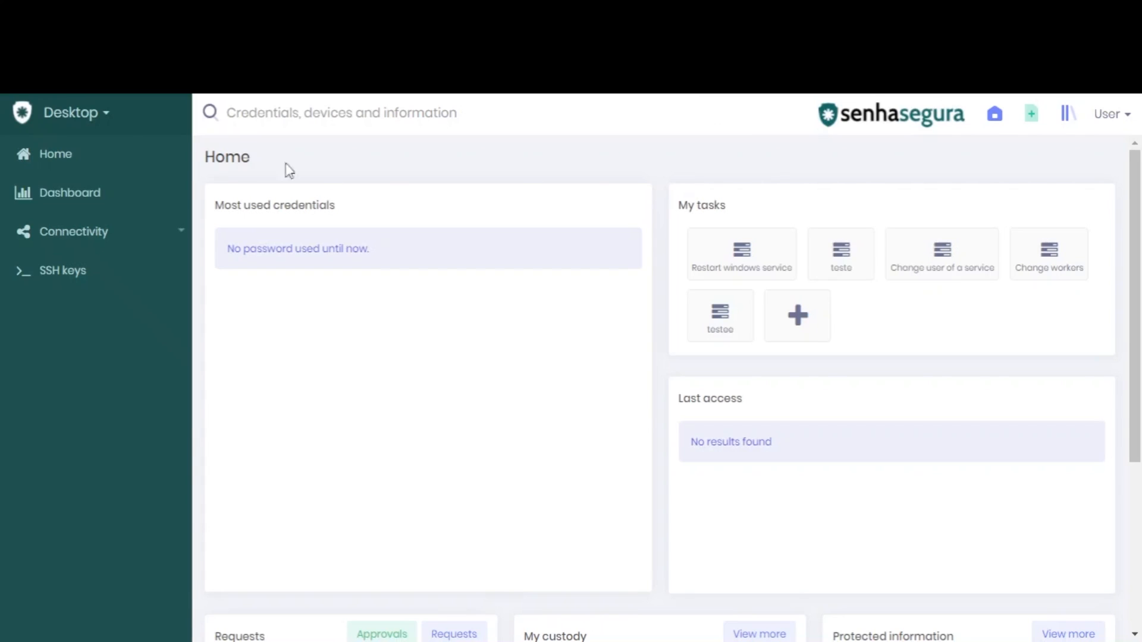
Navigate via the module switcher to Settings > Notifications > E-mail > SMTP configuration.
left_click(72, 113)
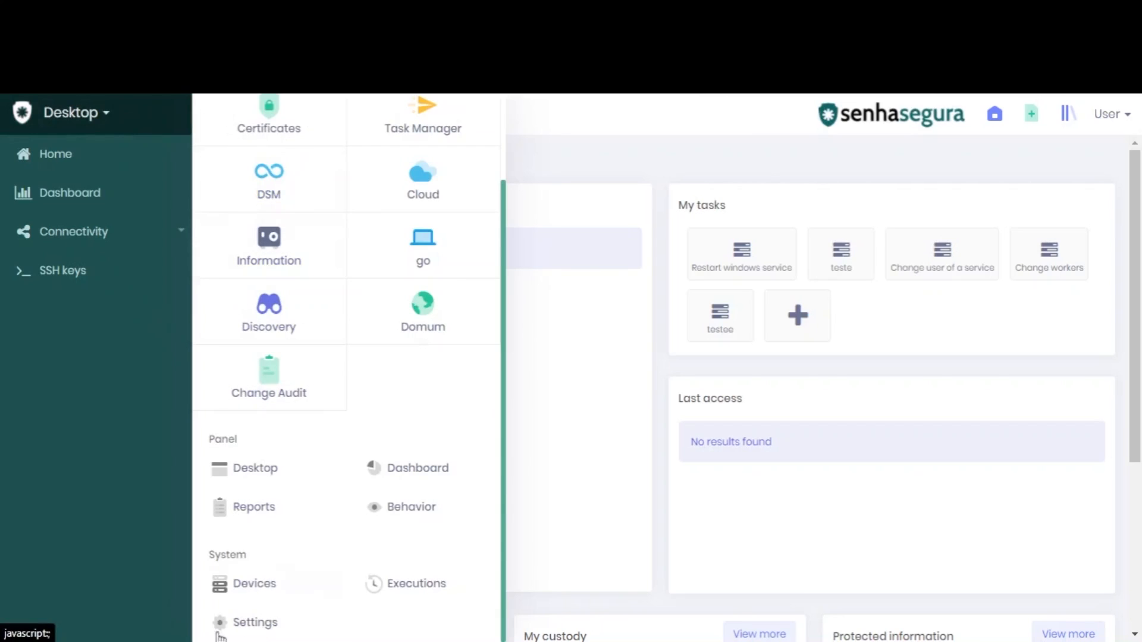
left_click(254, 622)
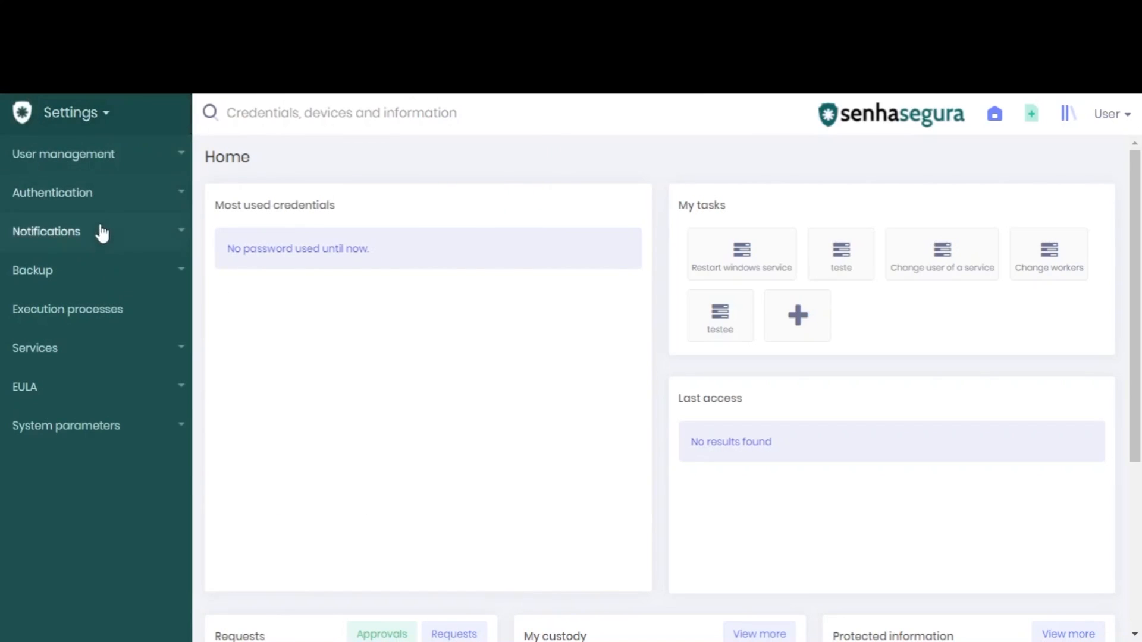
left_click(46, 231)
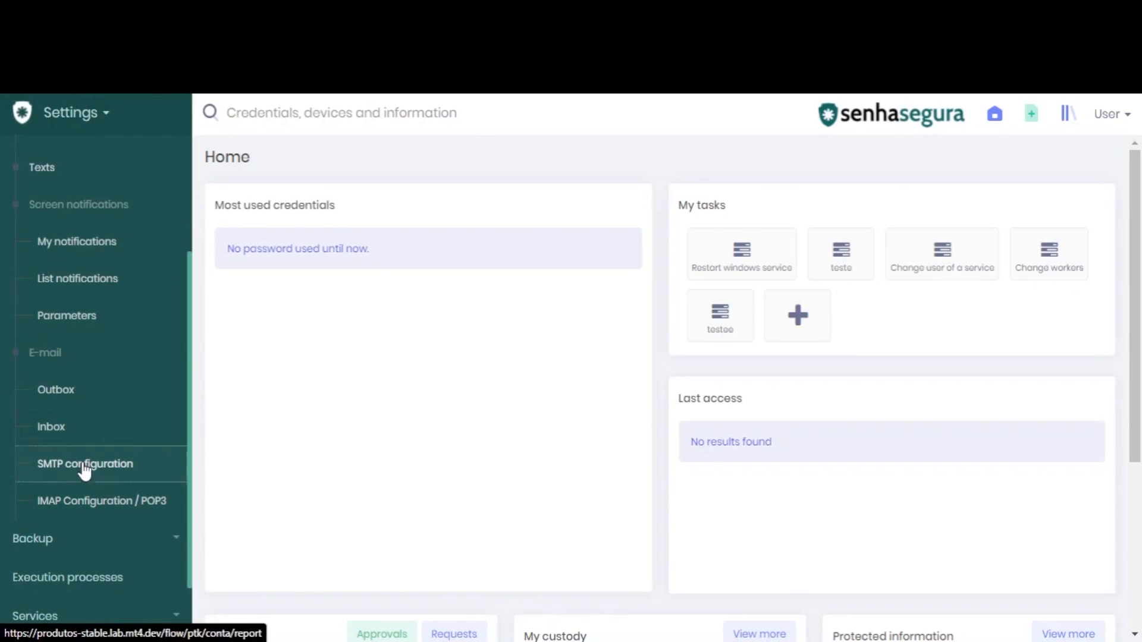
left_click(83, 464)
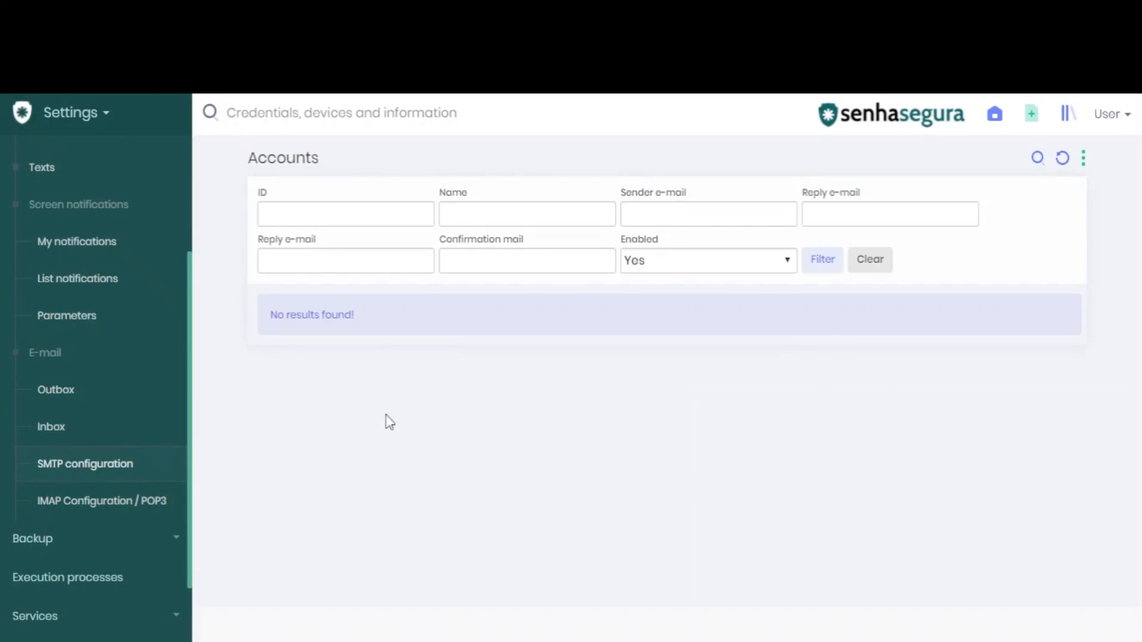
mouse_move(831, 448)
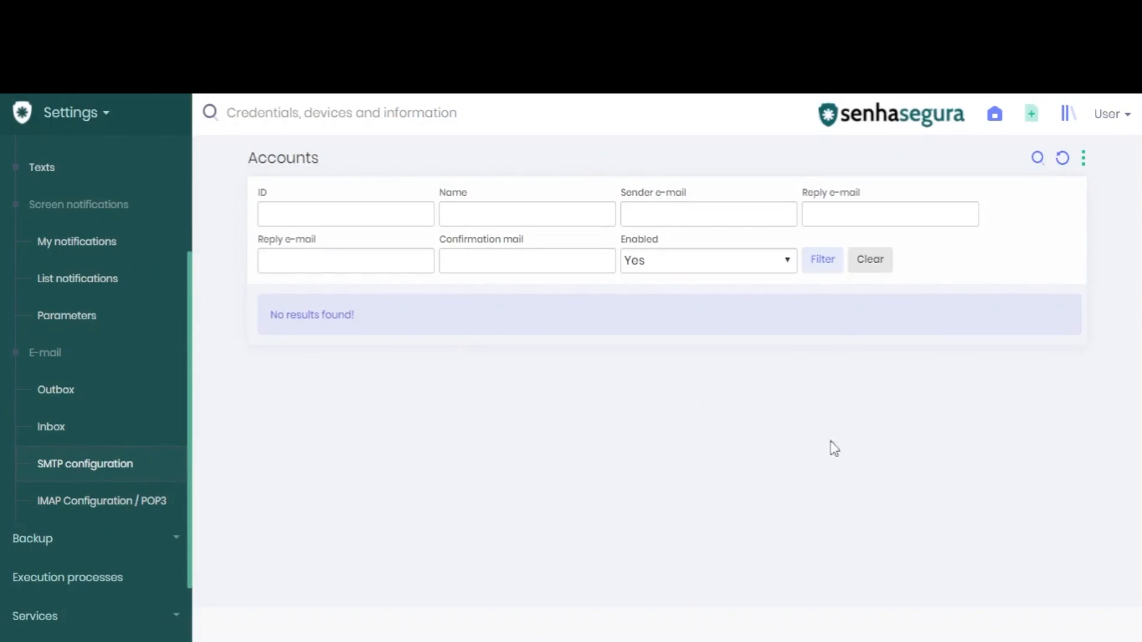
mouse_move(600, 310)
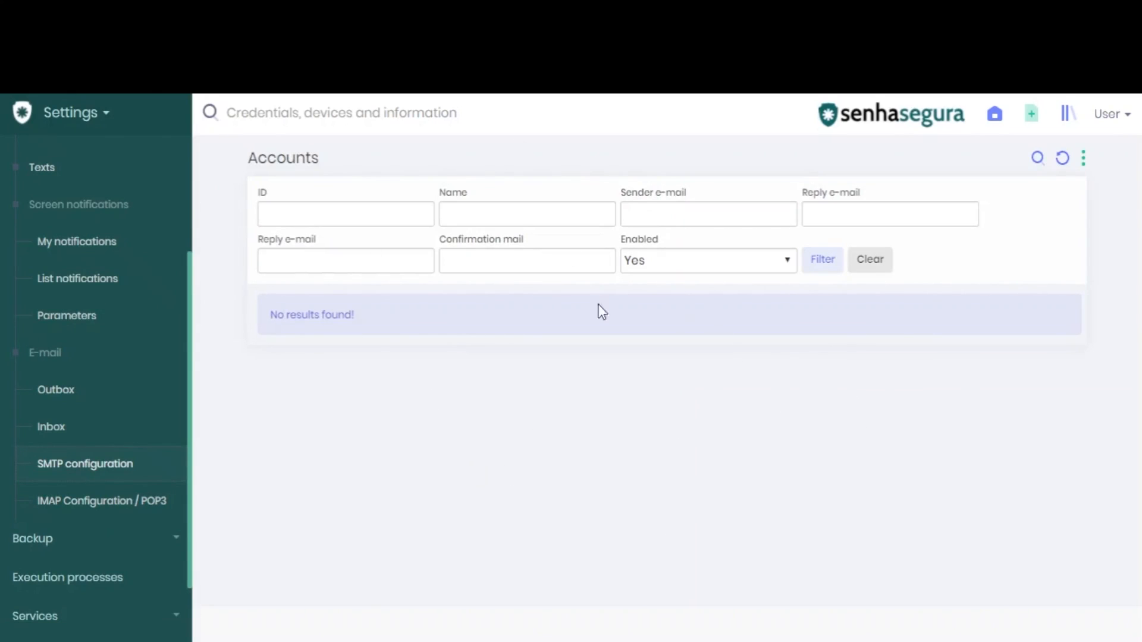
mouse_move(1083, 160)
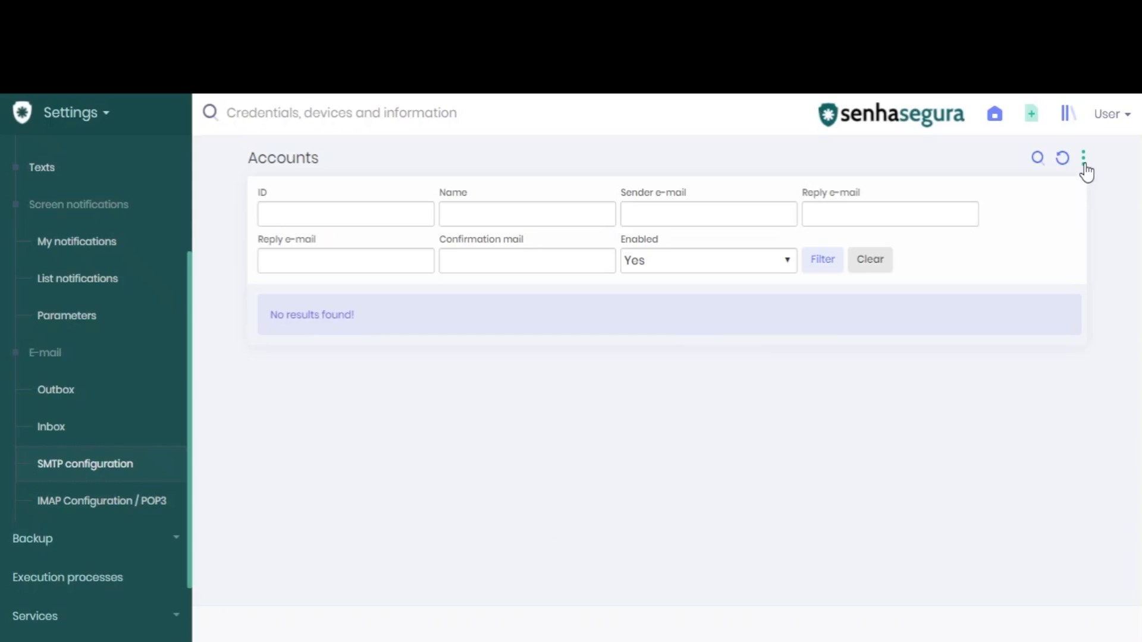
Start a new SMTP account from the accounts list's three-dot menu.
left_click(1085, 157)
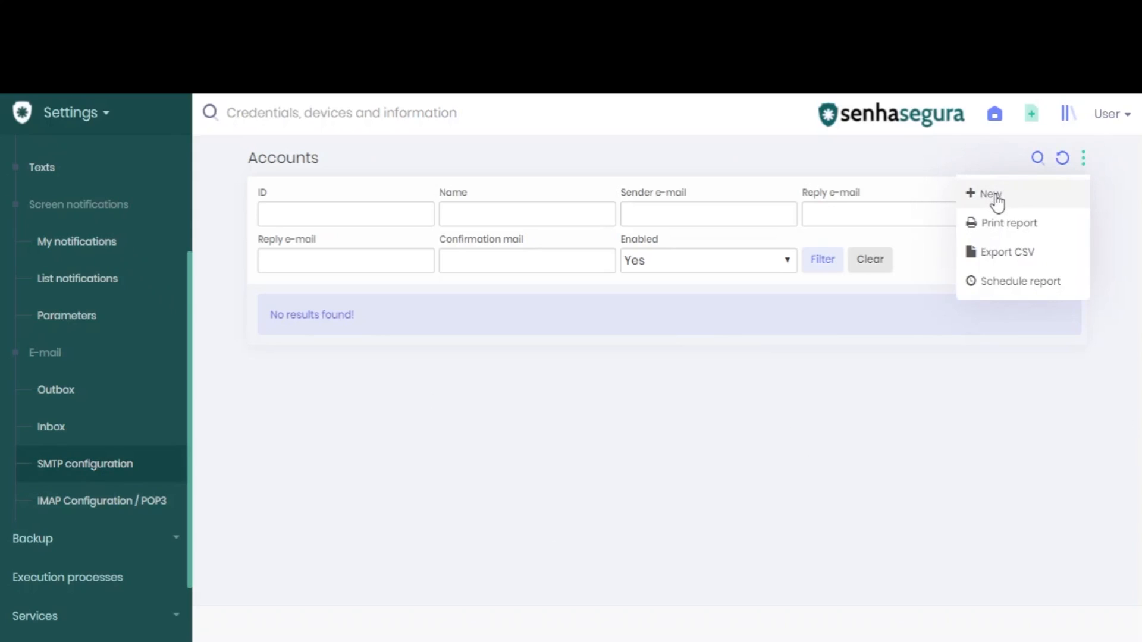
left_click(989, 195)
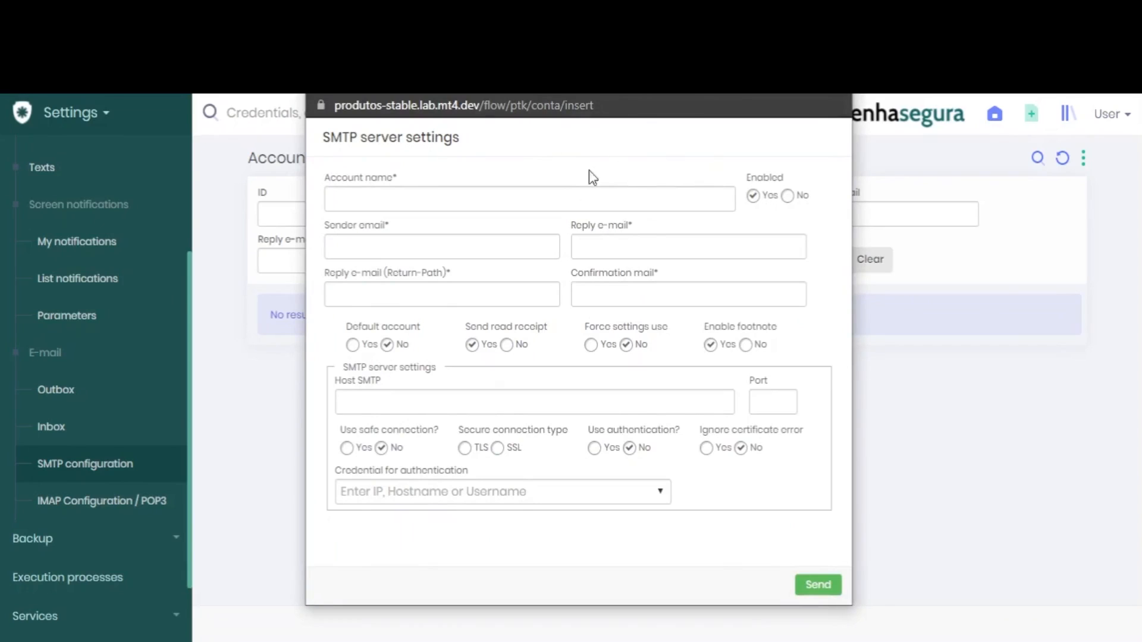
mouse_move(747, 374)
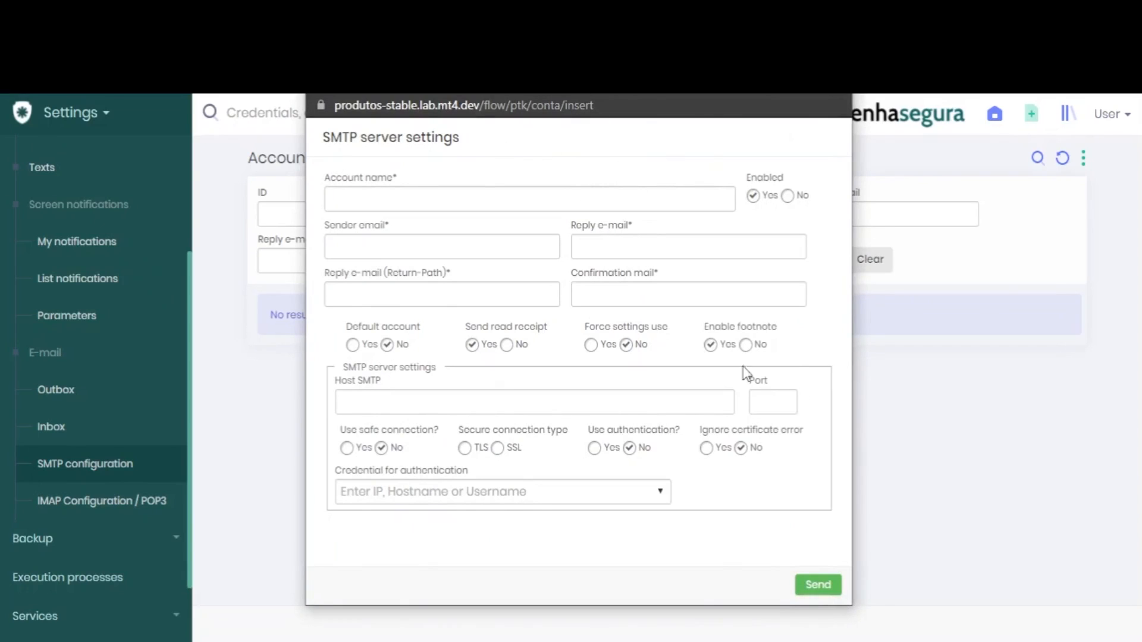
type("a")
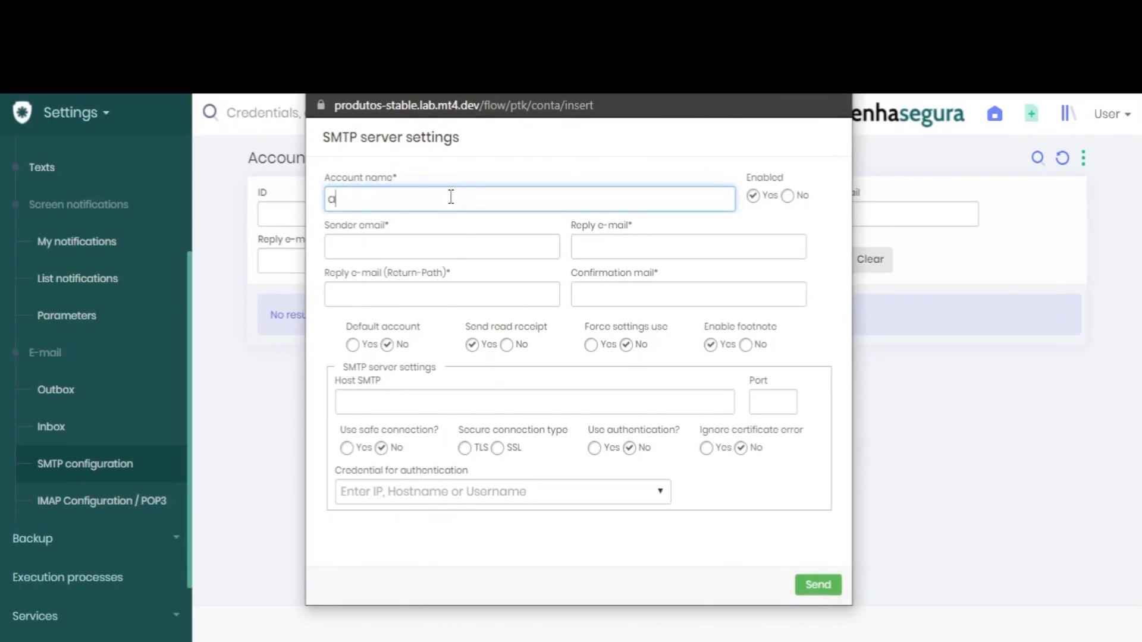
type("ccount")
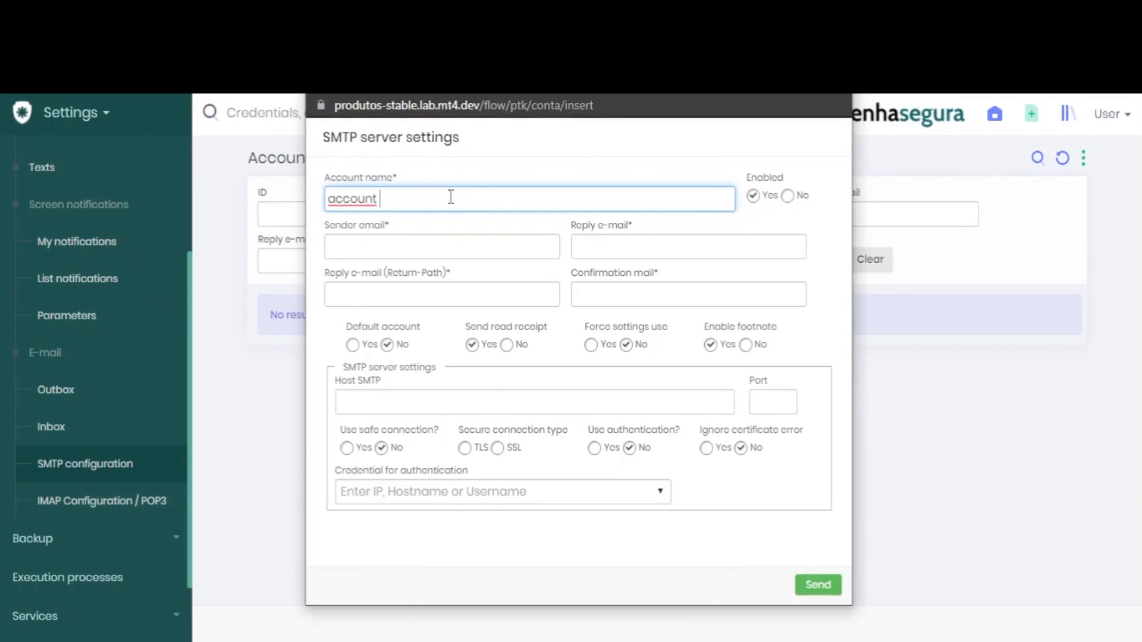
type("email@")
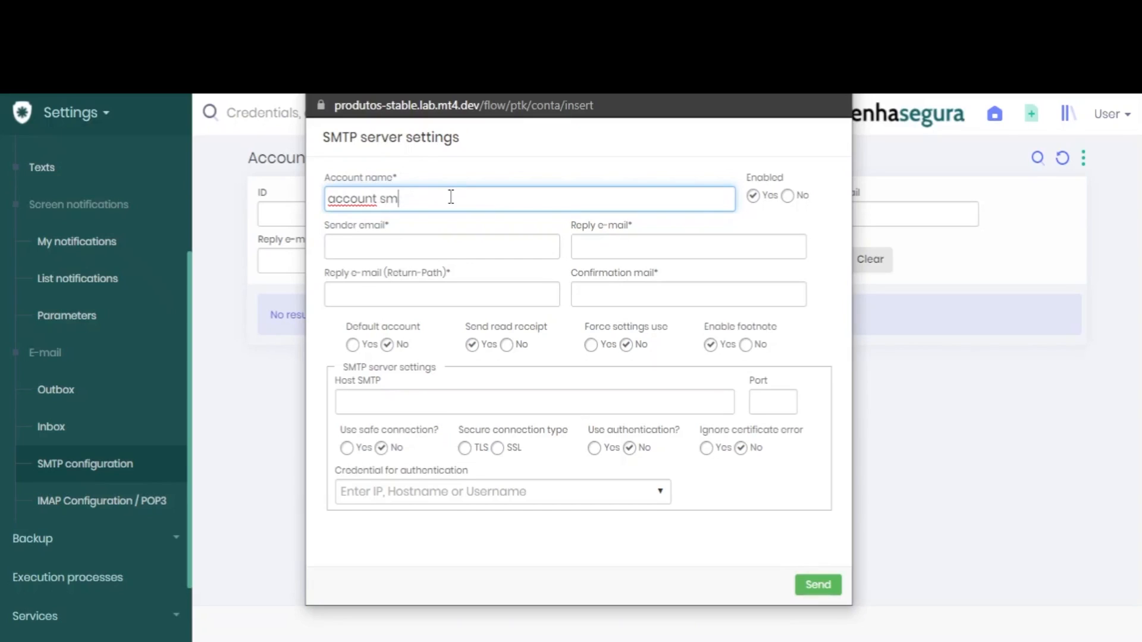
type("tp@email")
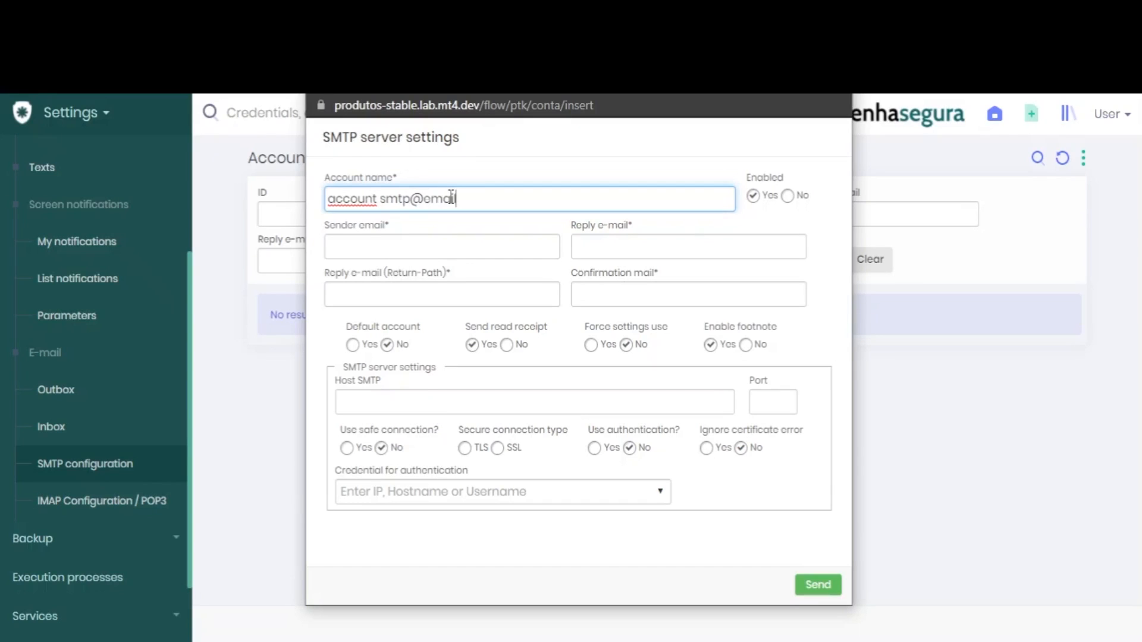
type(".com")
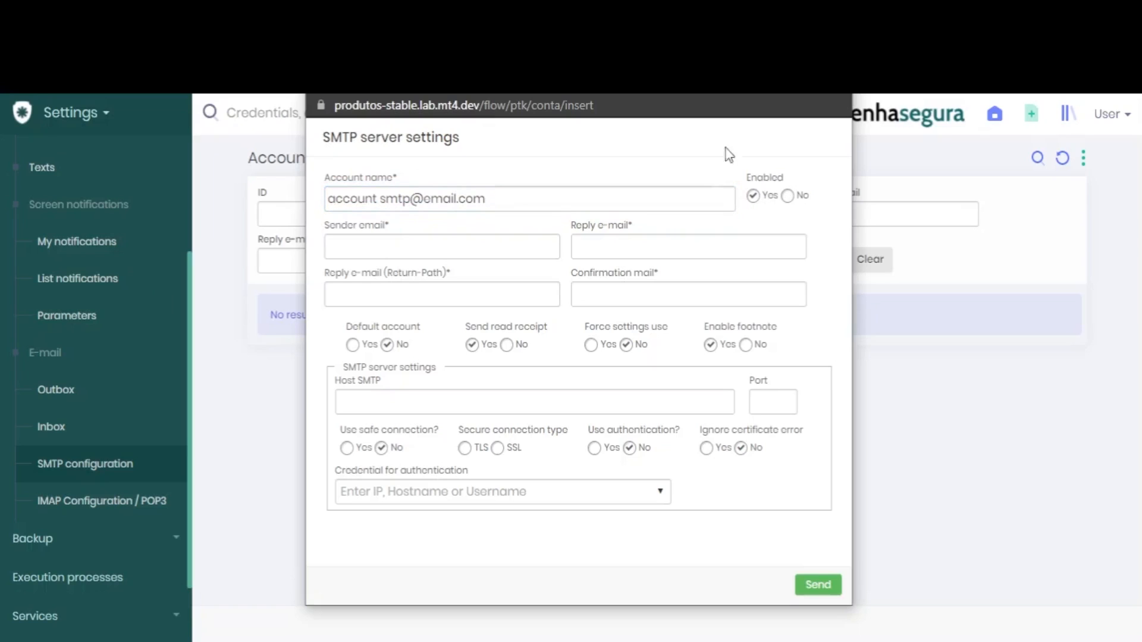
left_click(440, 246)
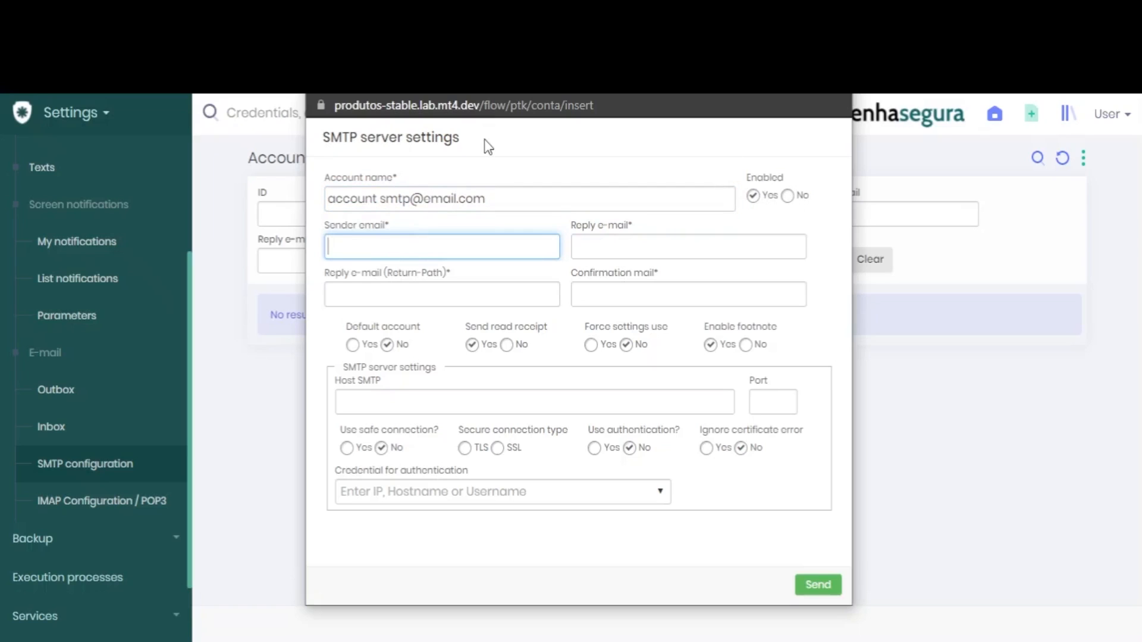
type("so")
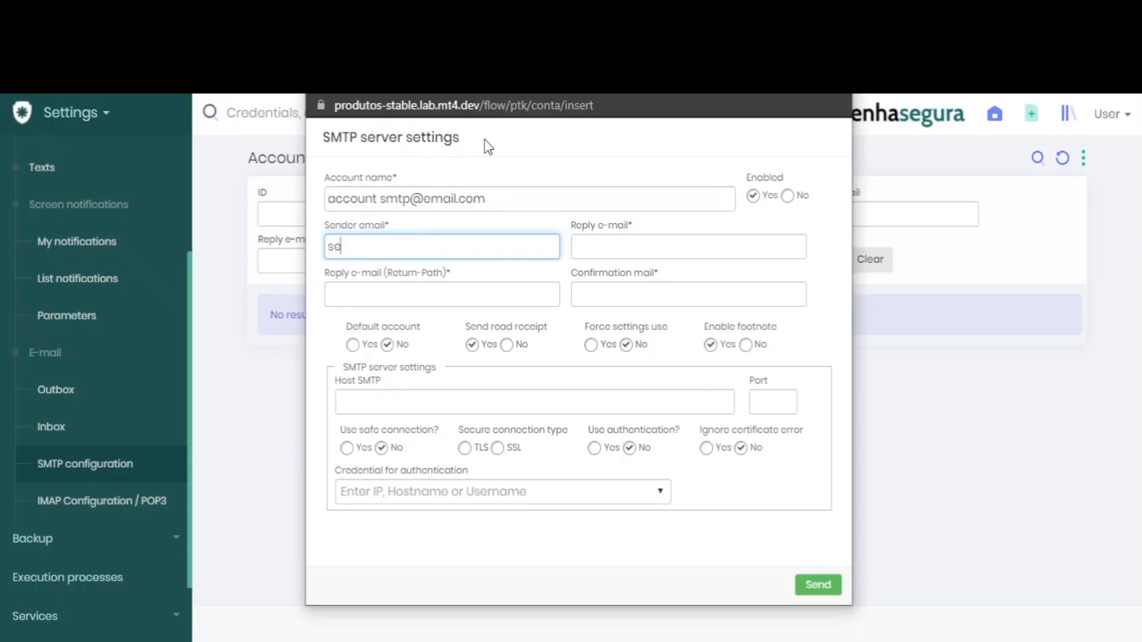
type("ender@email")
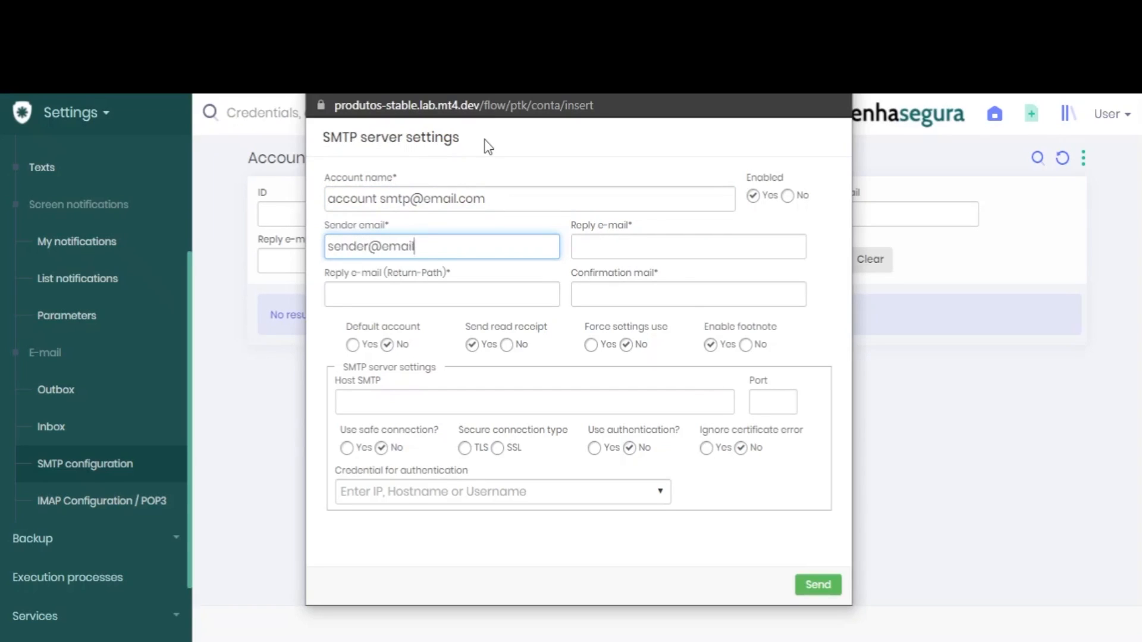
left_click(688, 248)
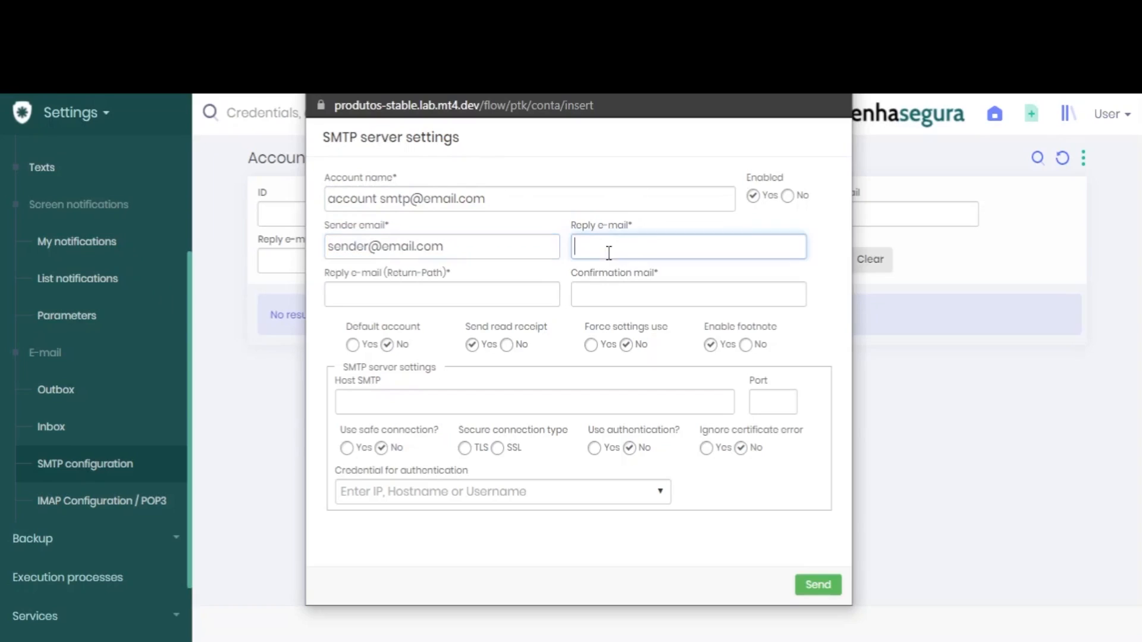
mouse_move(564, 226)
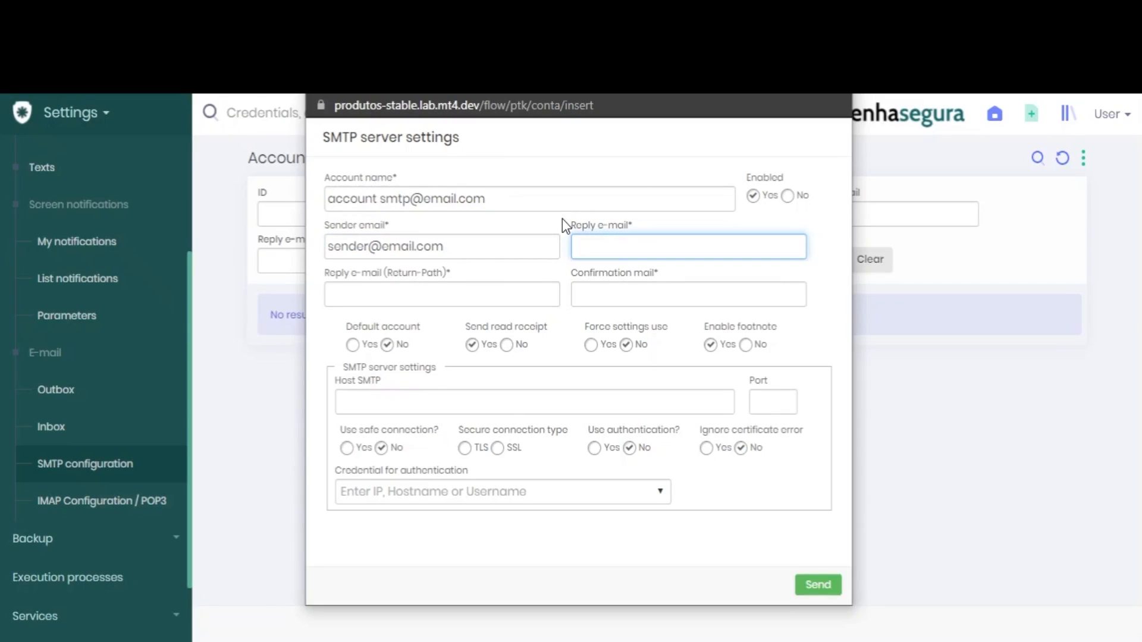
type("reply")
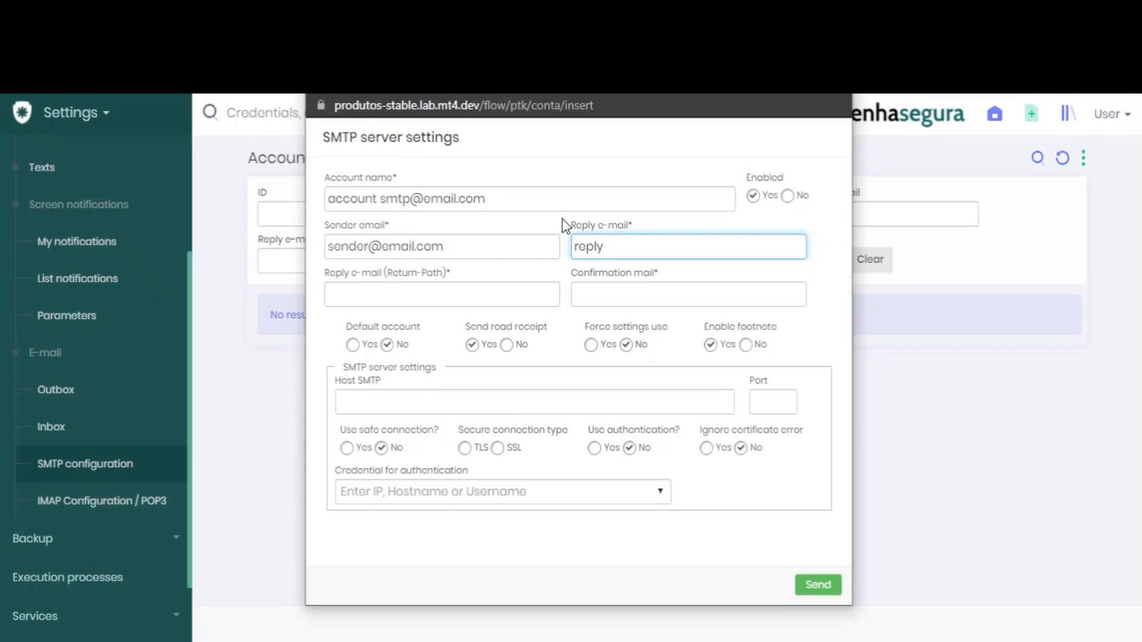
type("@email.com")
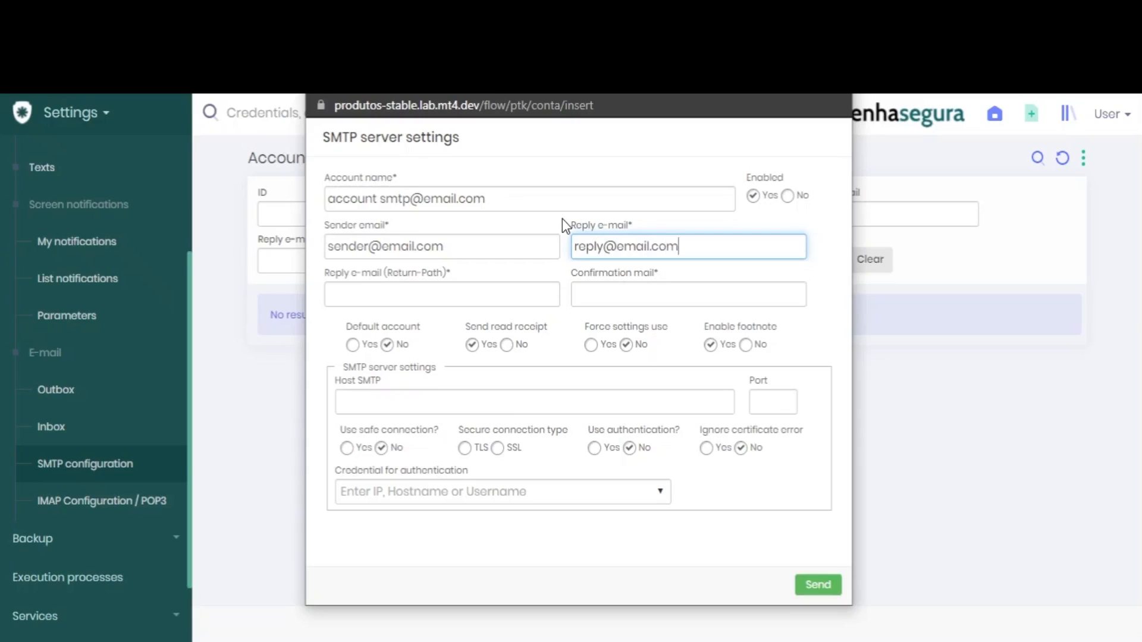
left_click(440, 294)
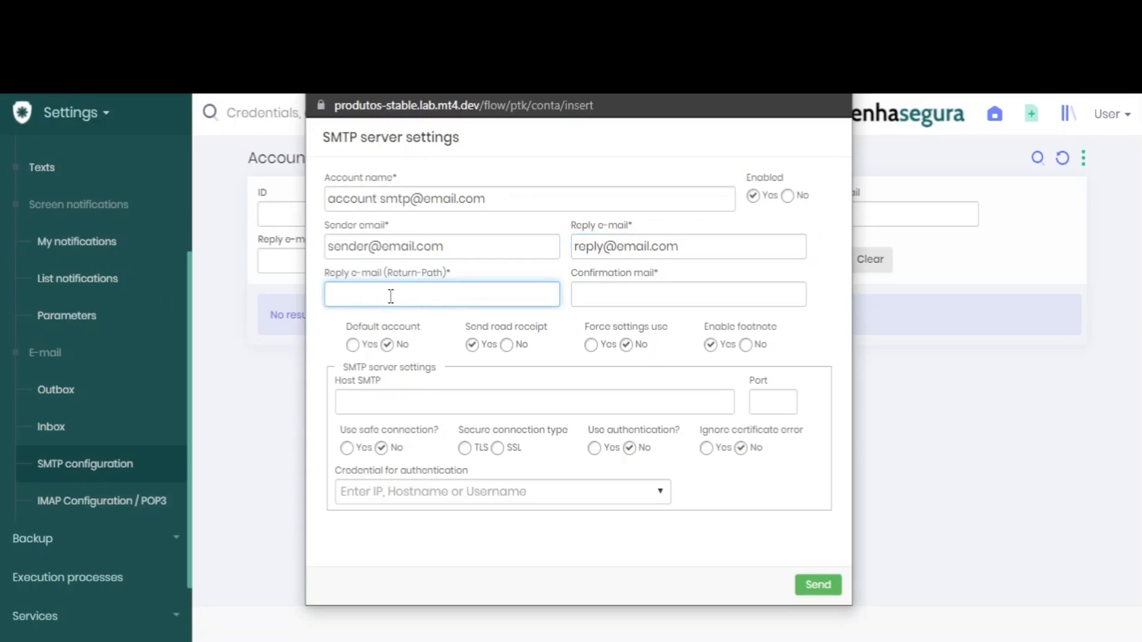
type("return@email.com")
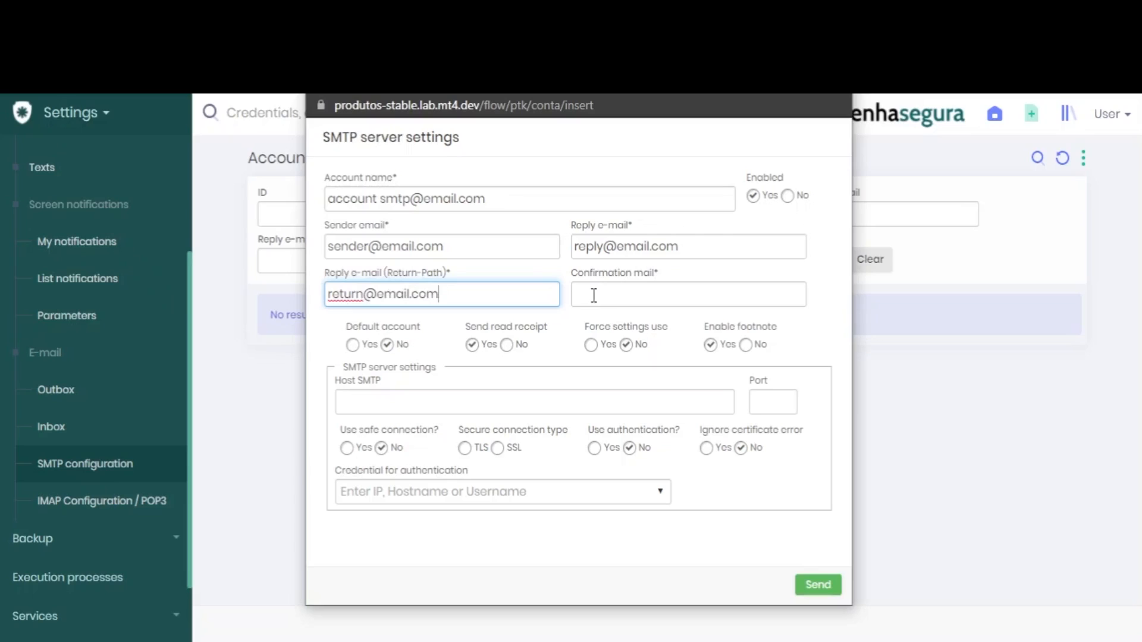
left_click(687, 294)
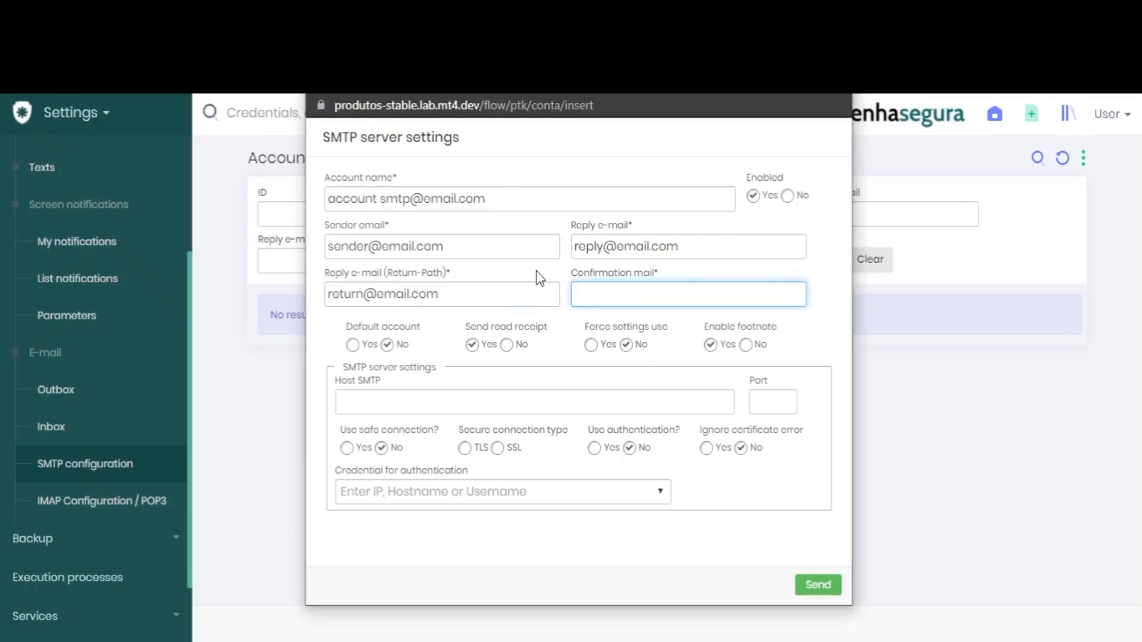
type("confirmation@email.com")
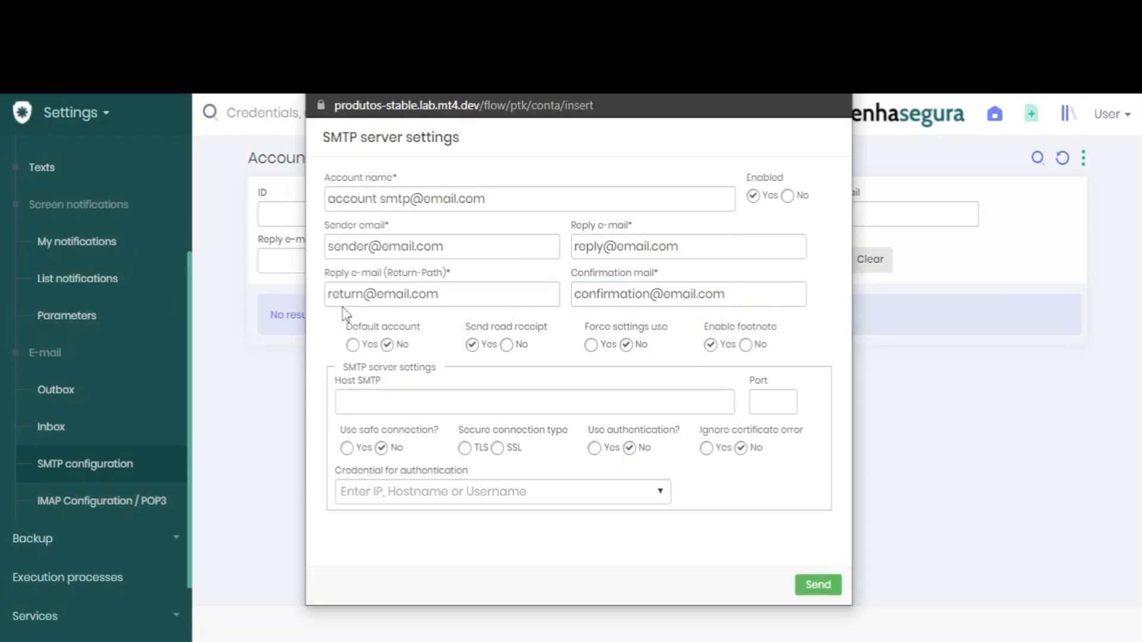
mouse_move(385, 340)
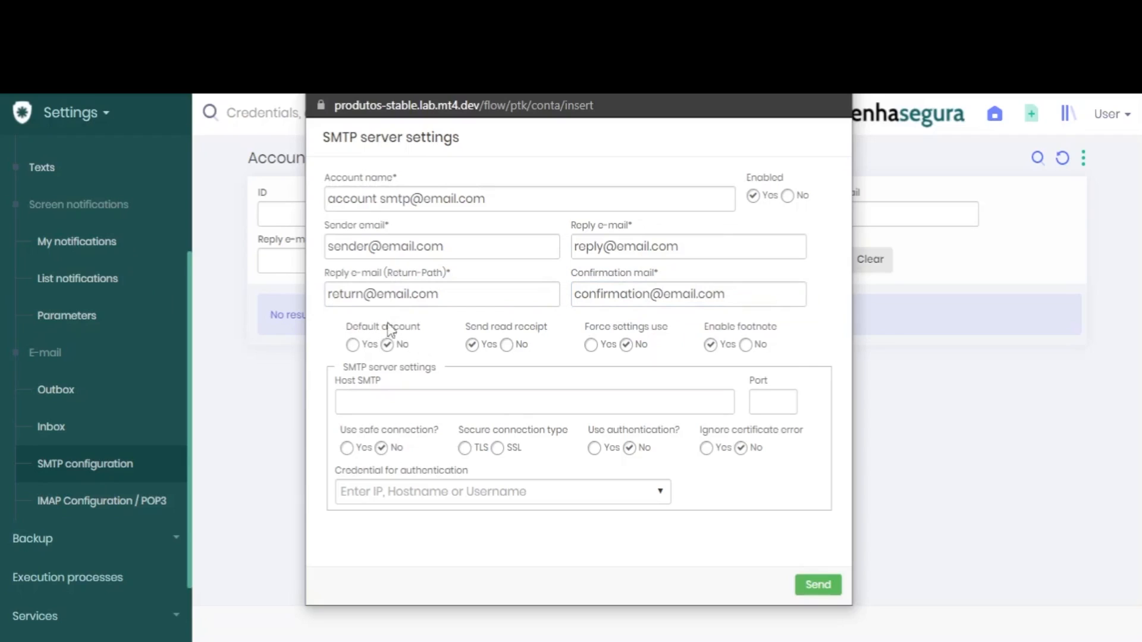
mouse_move(371, 360)
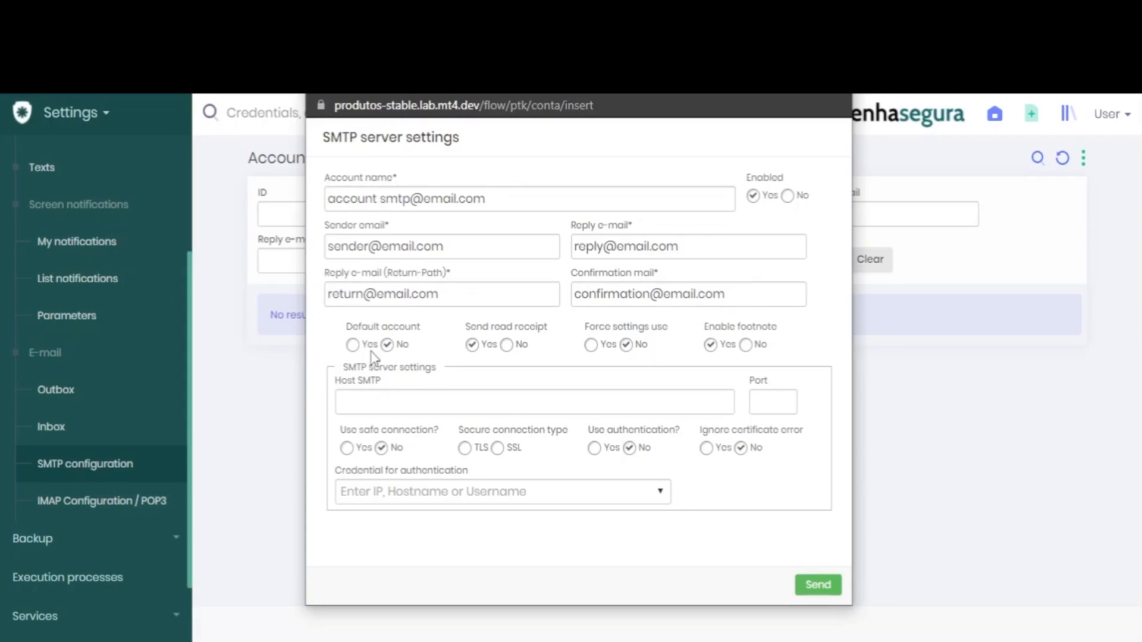
Set Default account to Yes and Force settings use to Yes.
left_click(352, 345)
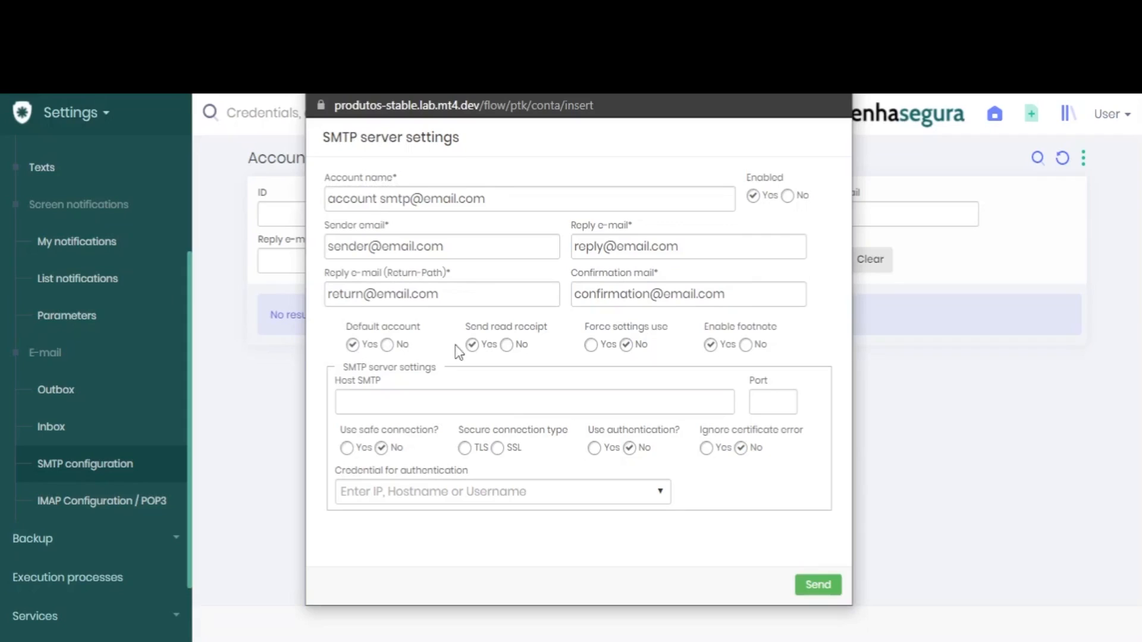
mouse_move(445, 350)
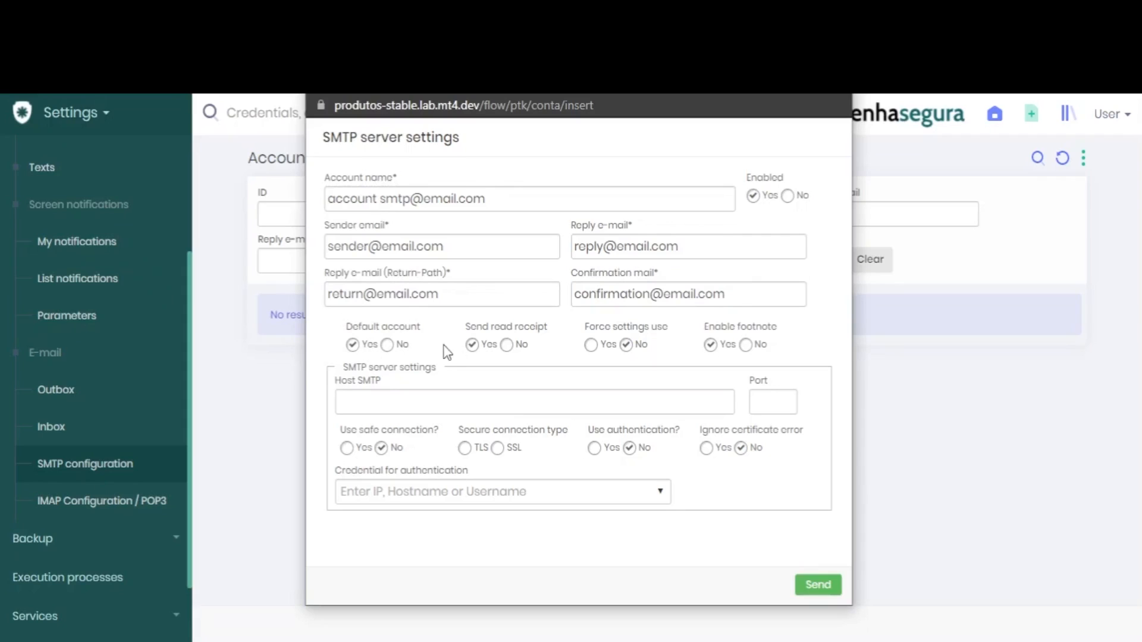
mouse_move(452, 343)
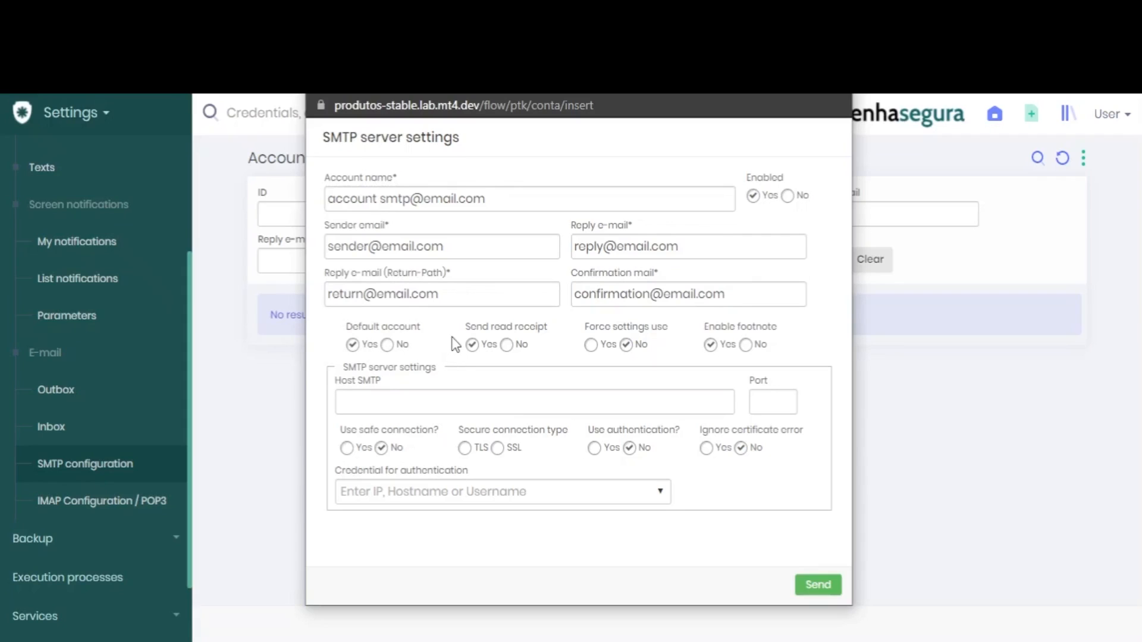
mouse_move(539, 354)
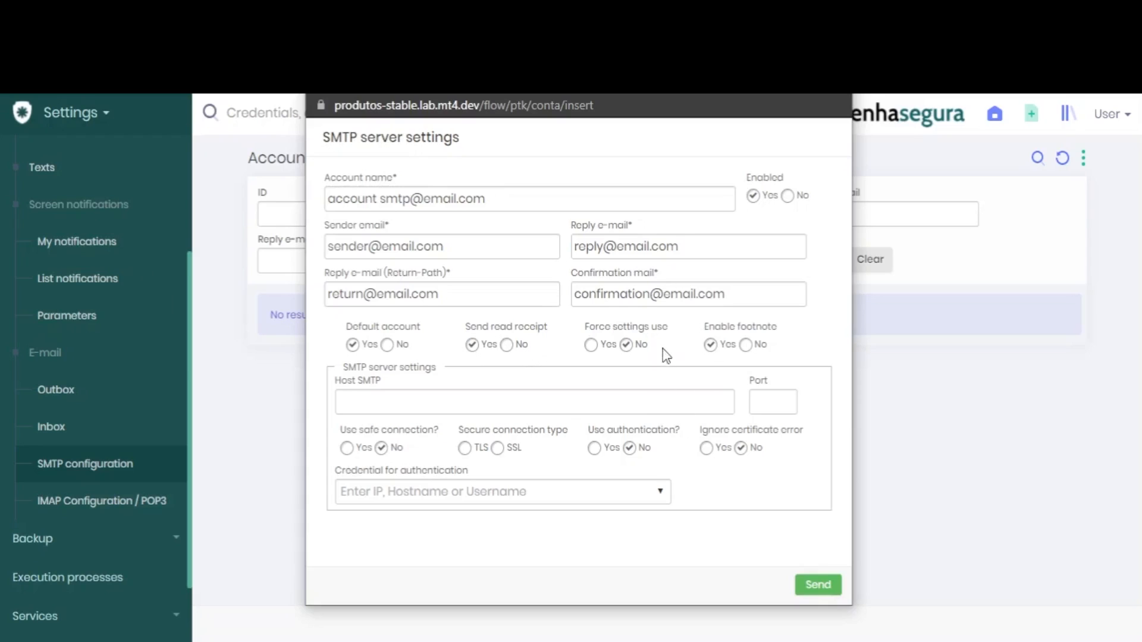
left_click(590, 345)
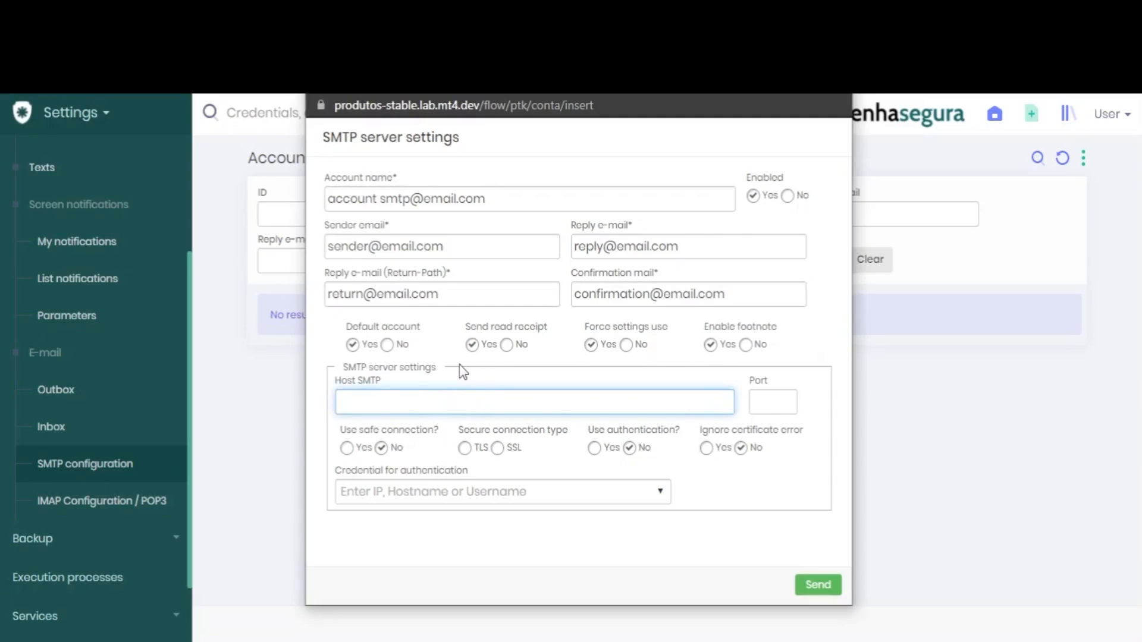
Set Host SMTP to smtp-relay.sendiblue.com and Port to 587.
type("smtp-relay")
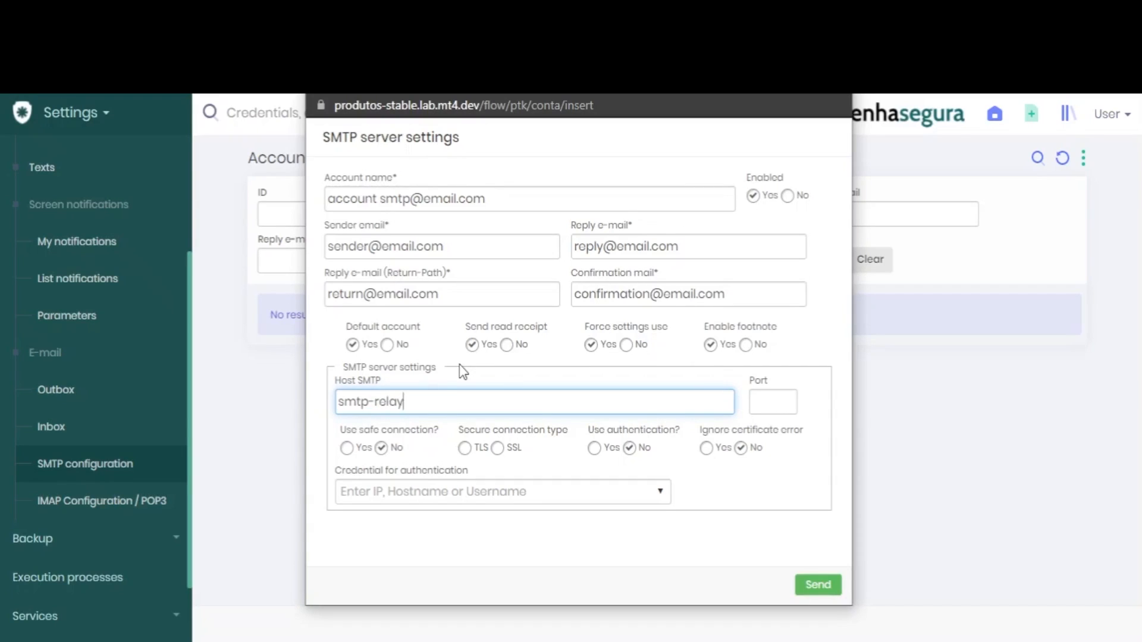
type(".sendiblue.com")
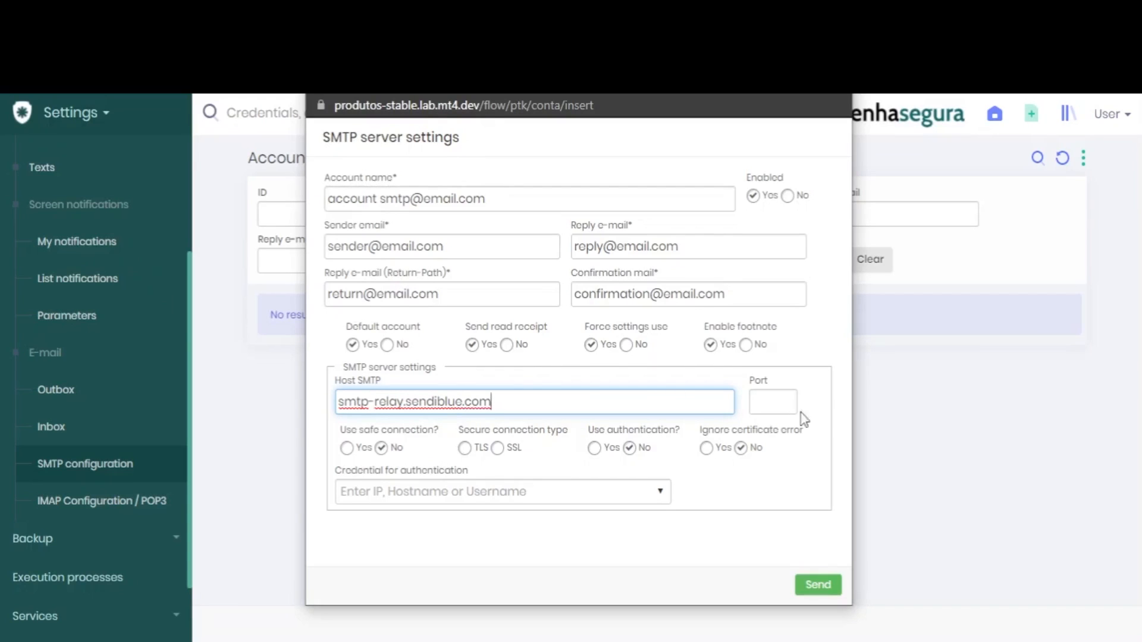
left_click(773, 402)
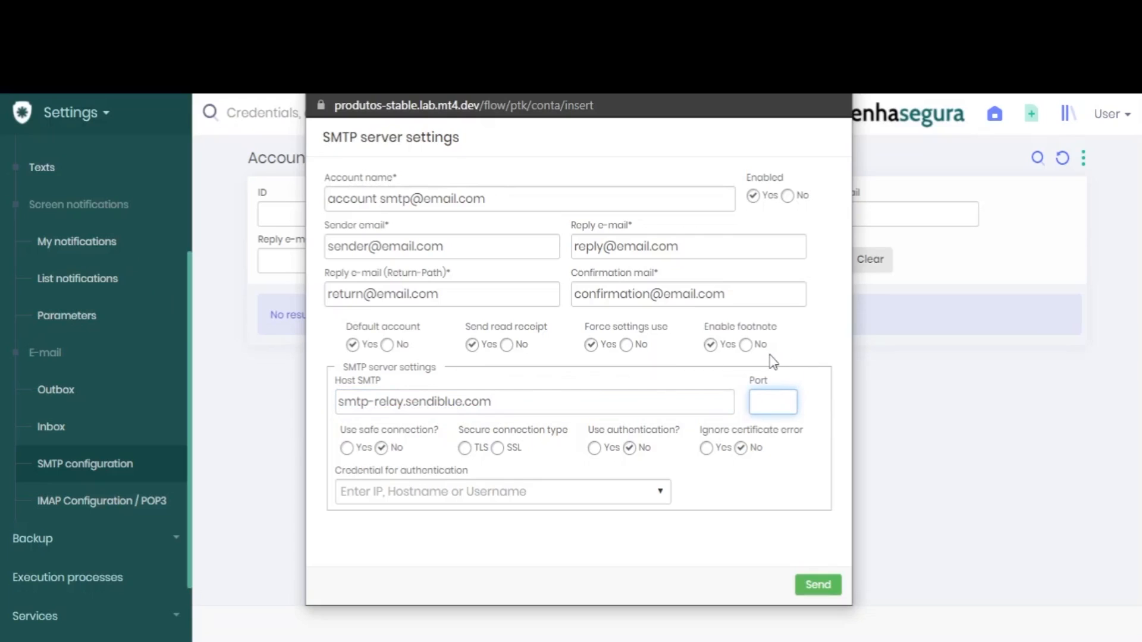
type("587")
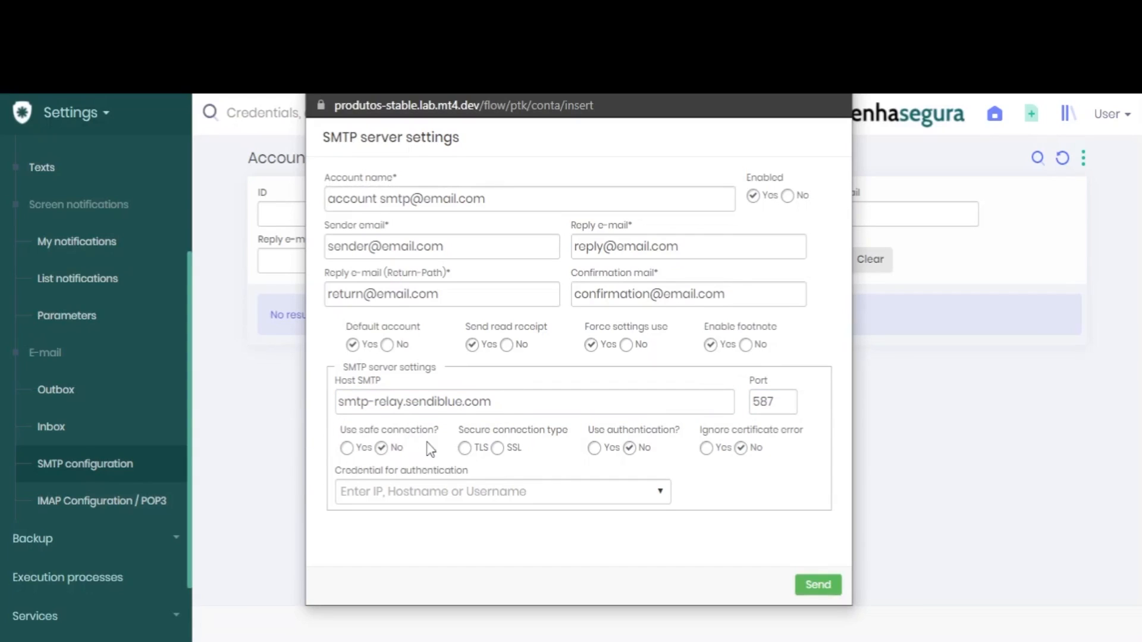
Enable safe connection with SSL and turn on authentication.
left_click(345, 448)
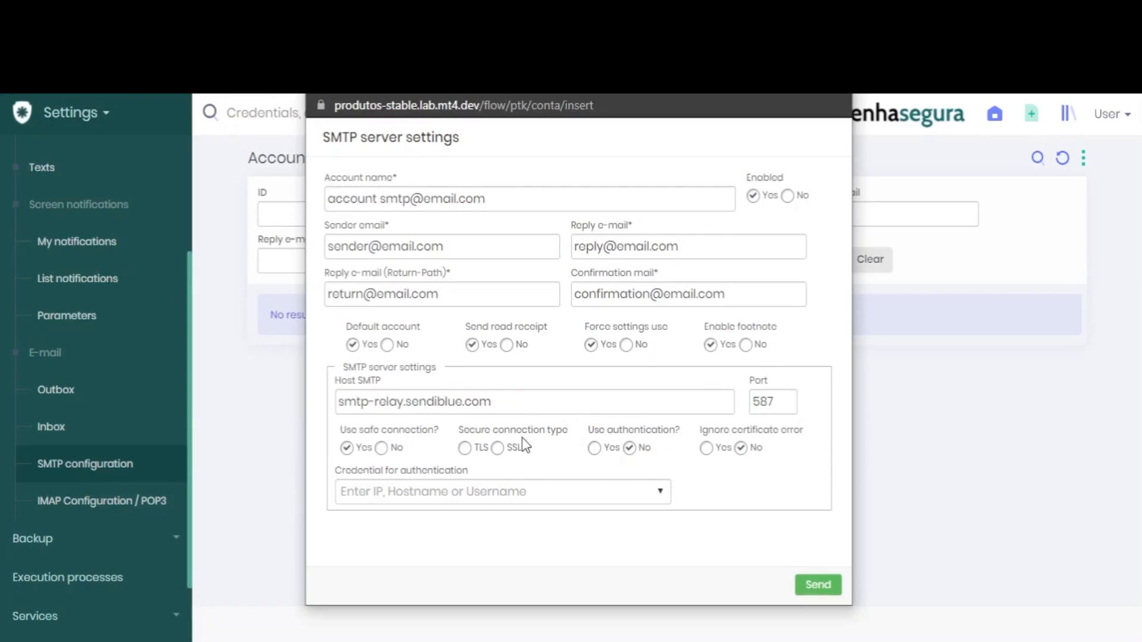
left_click(496, 448)
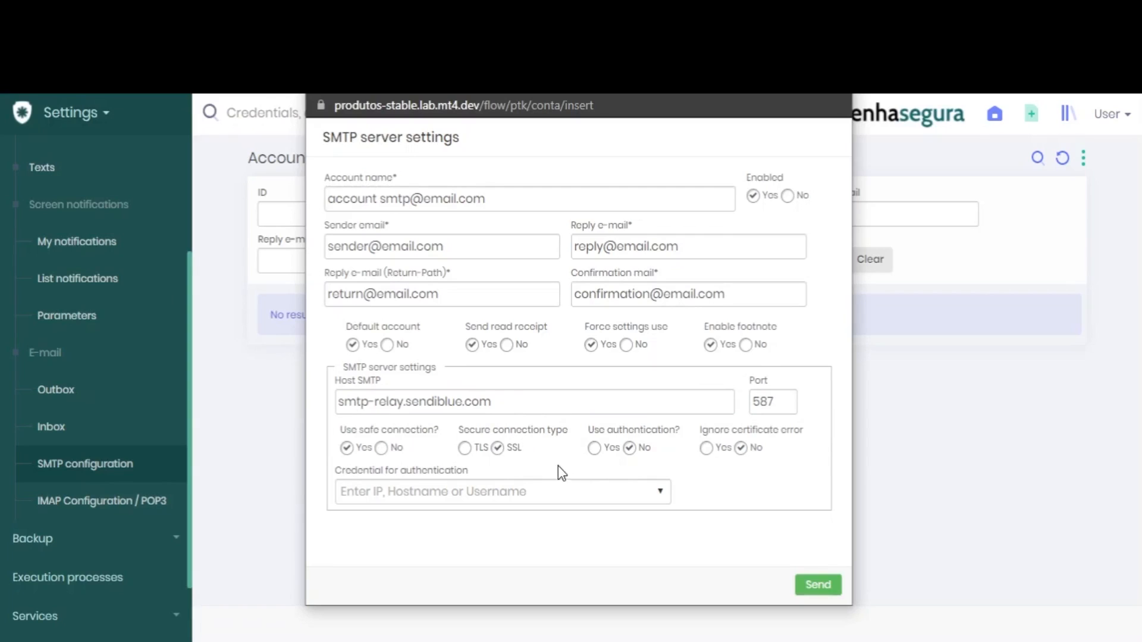
mouse_move(619, 436)
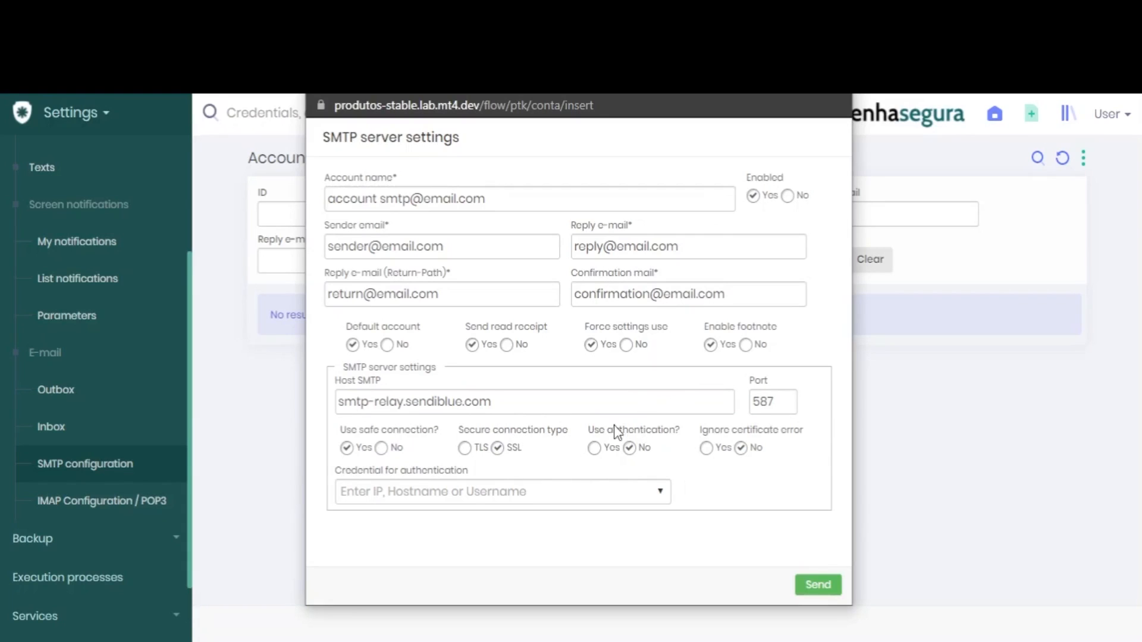
left_click(592, 447)
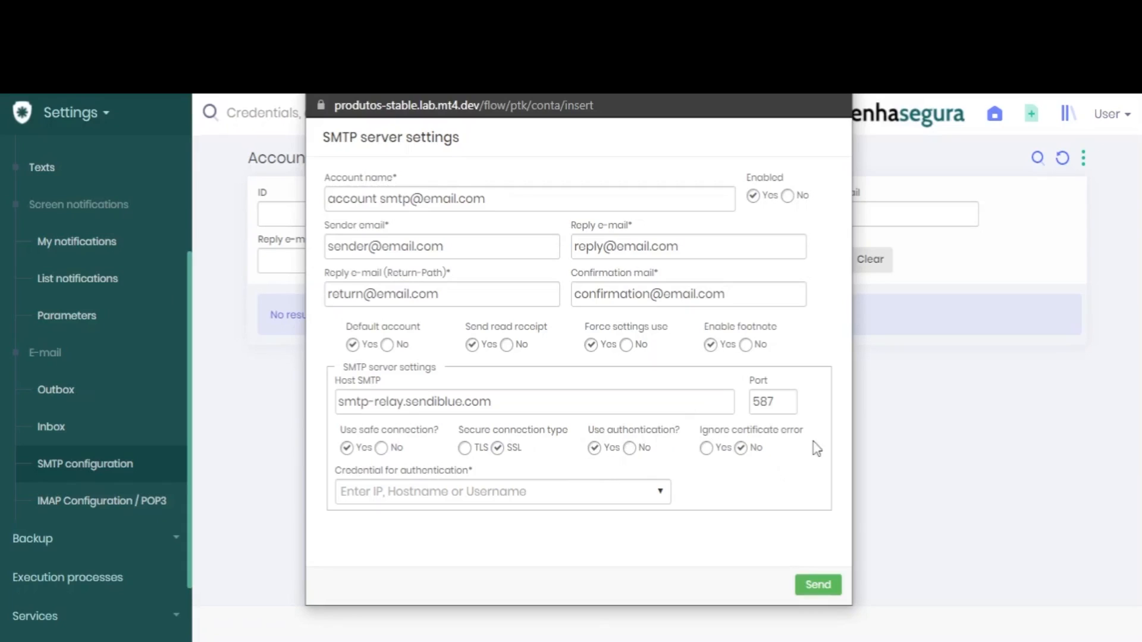
mouse_move(783, 430)
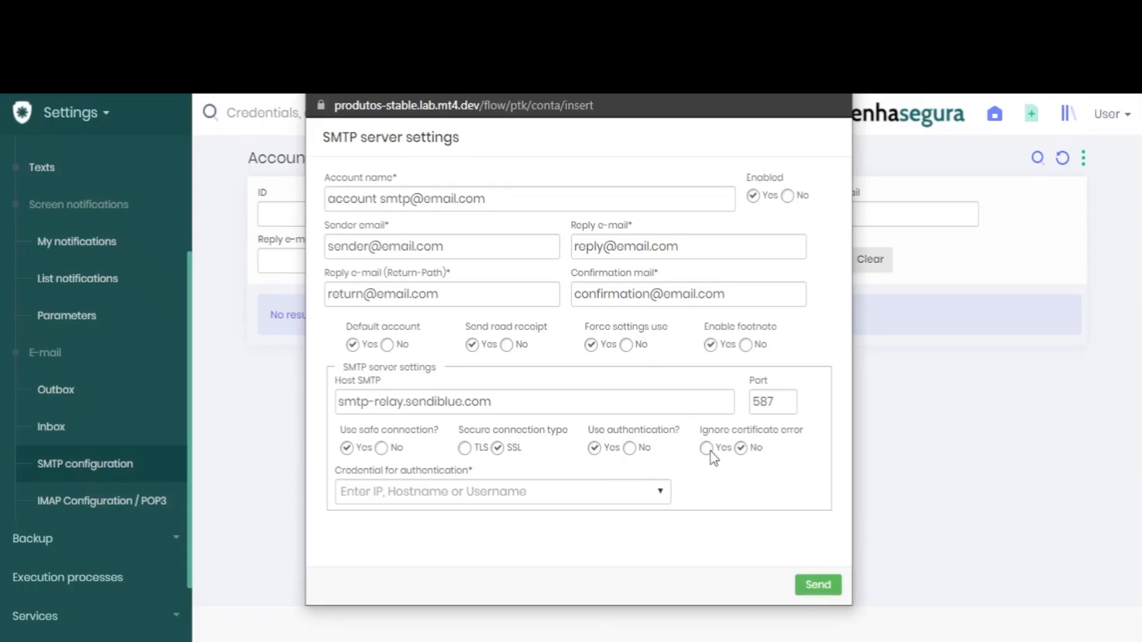
mouse_move(726, 478)
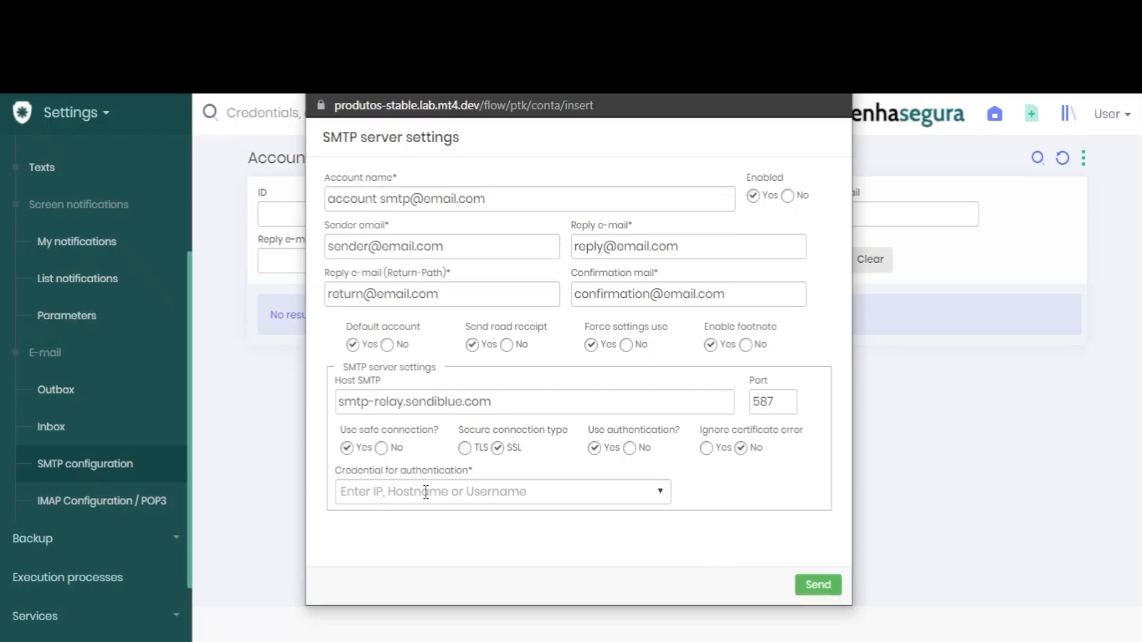
left_click(501, 492)
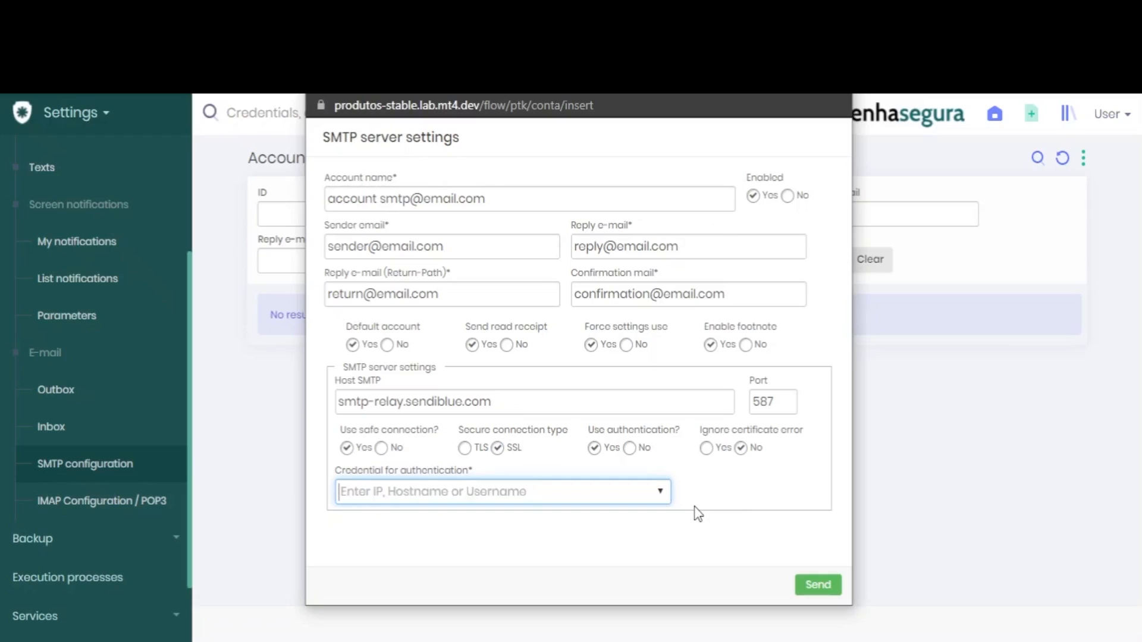
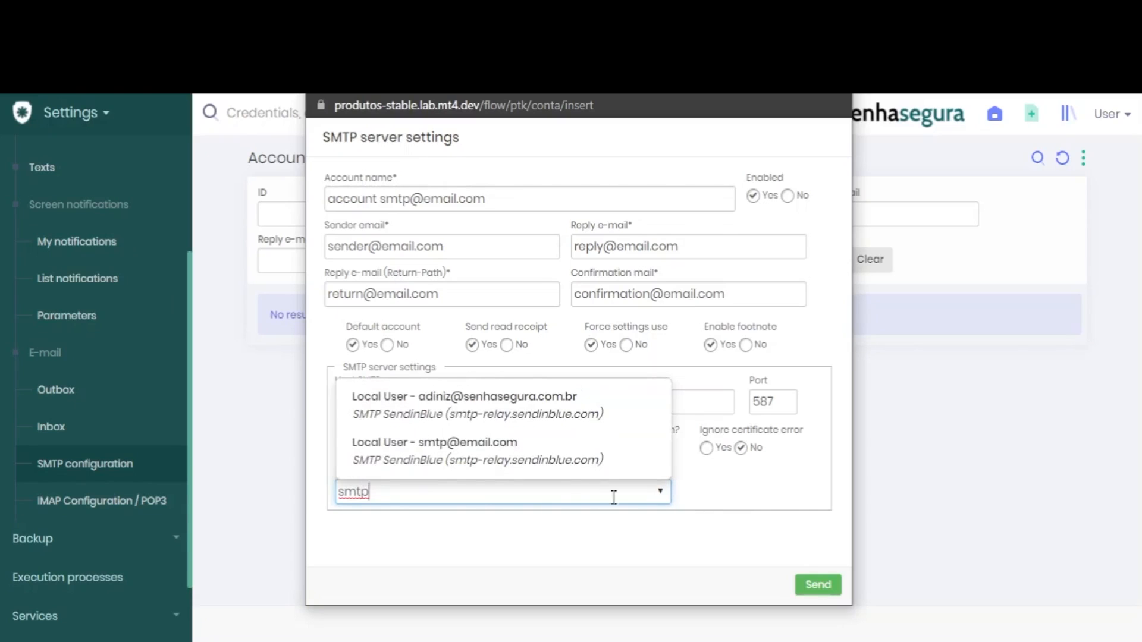
left_click(437, 443)
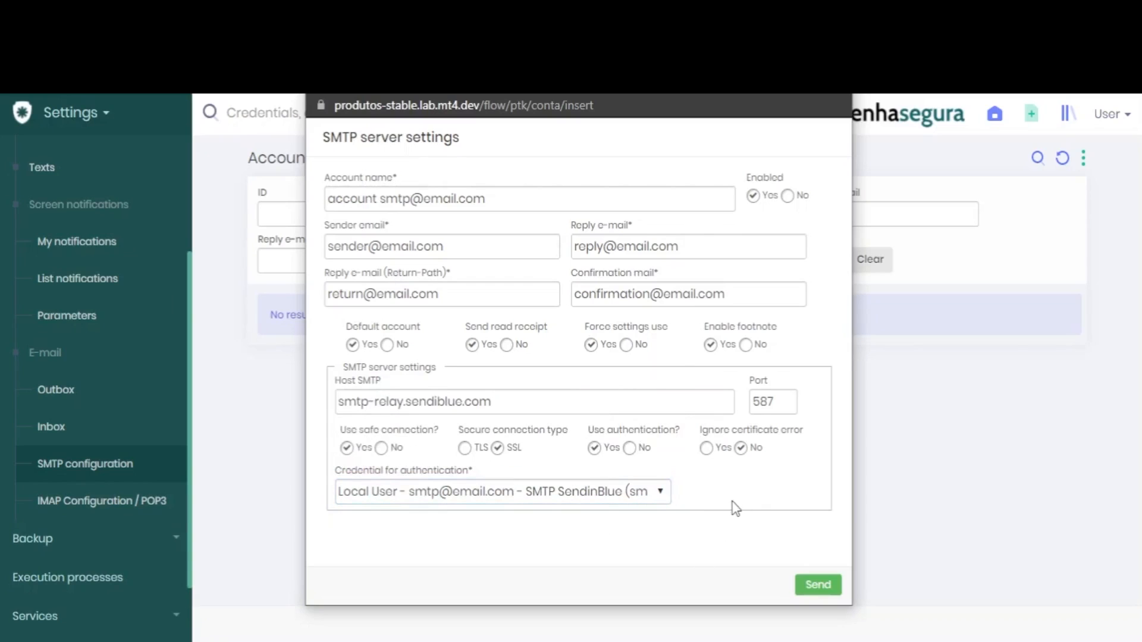